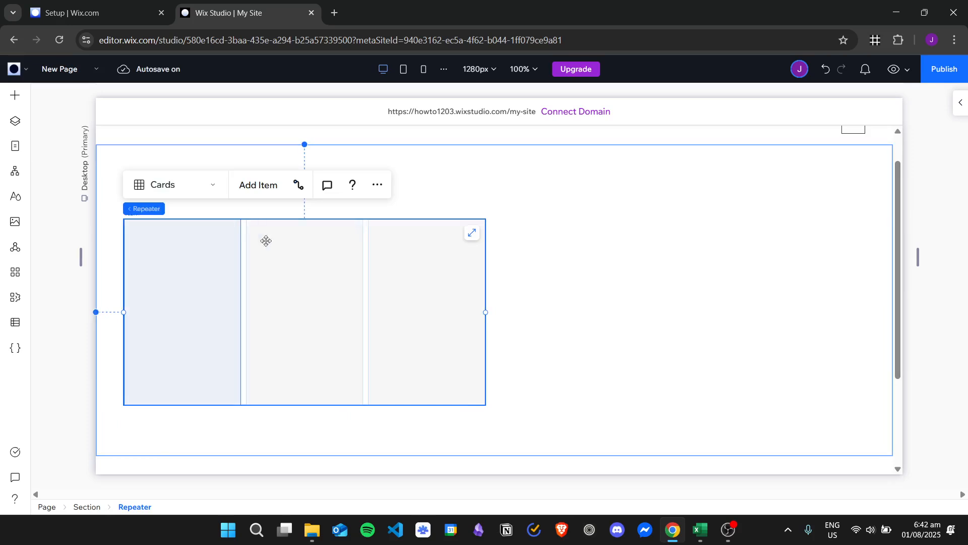
Set the card repeater to Fixed width responsive behavior with a width of 2000
left_click(14, 95)
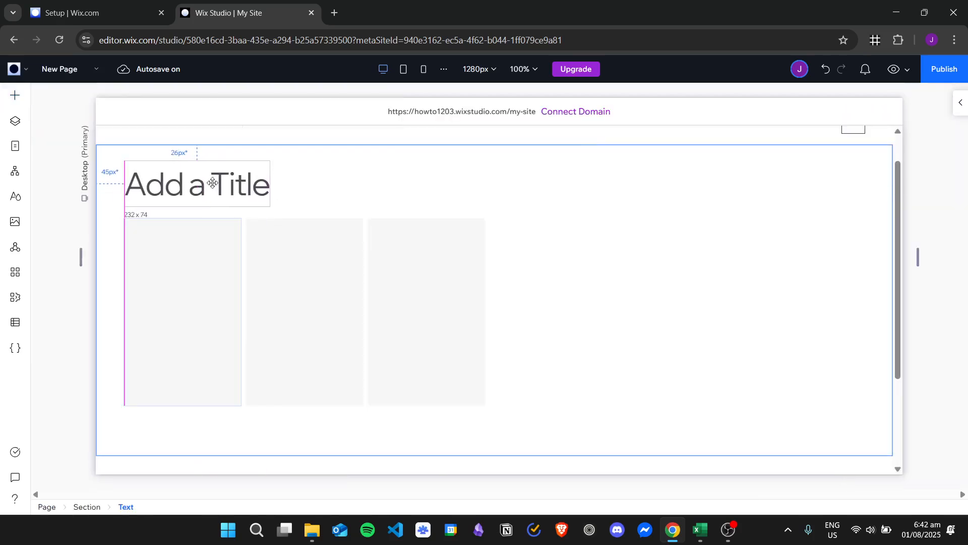
left_click(181, 309)
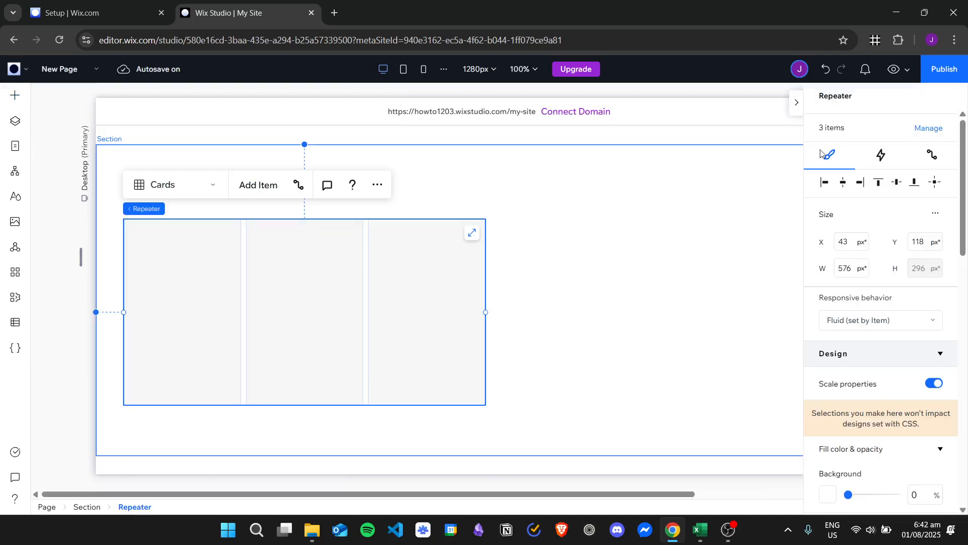
left_click(879, 320)
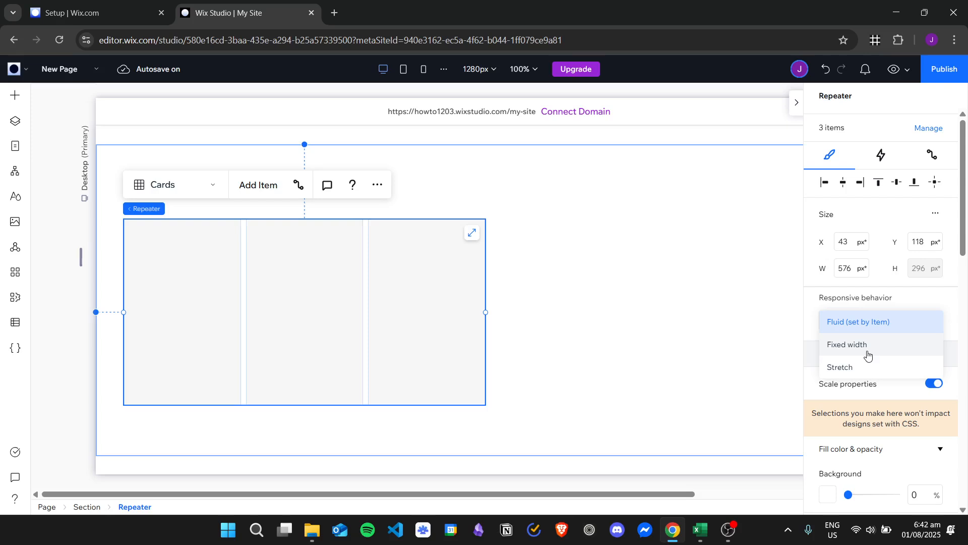
left_click(848, 344)
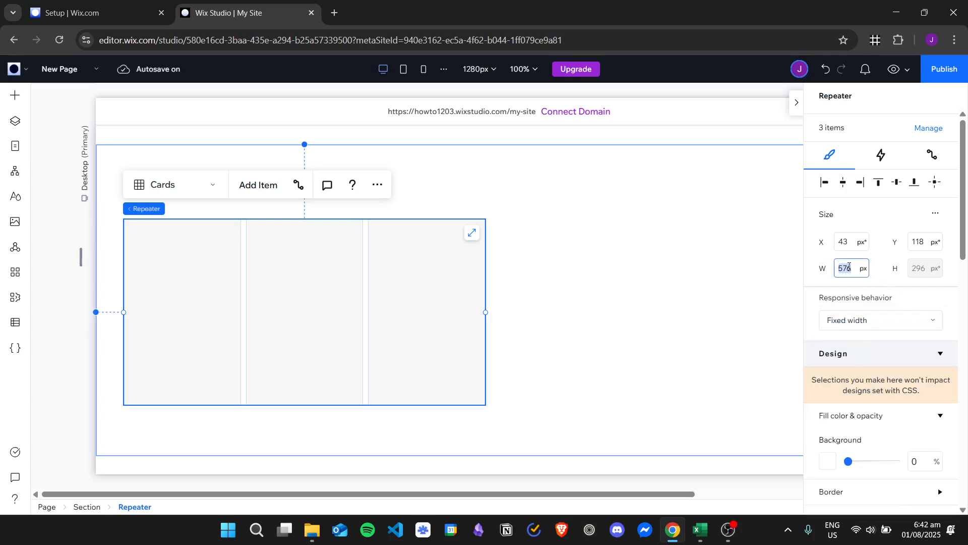
type("2000")
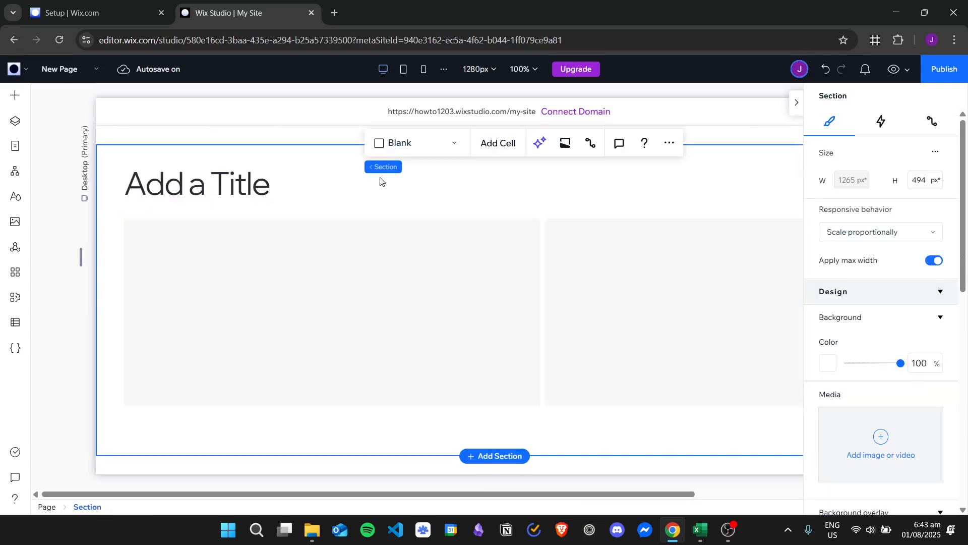
Set the section's Overflow content to Scroll in the Layout settings
scroll("down", 3)
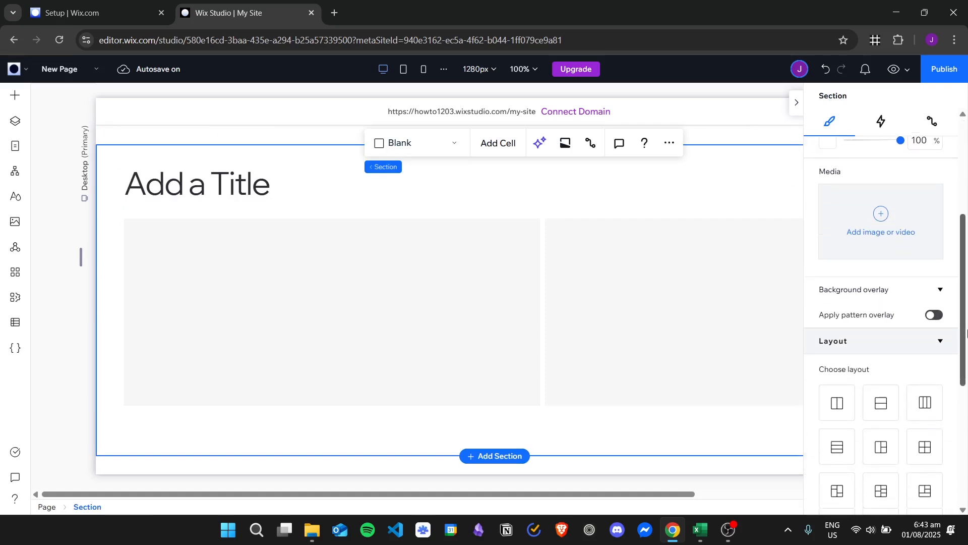
scroll("down", 3)
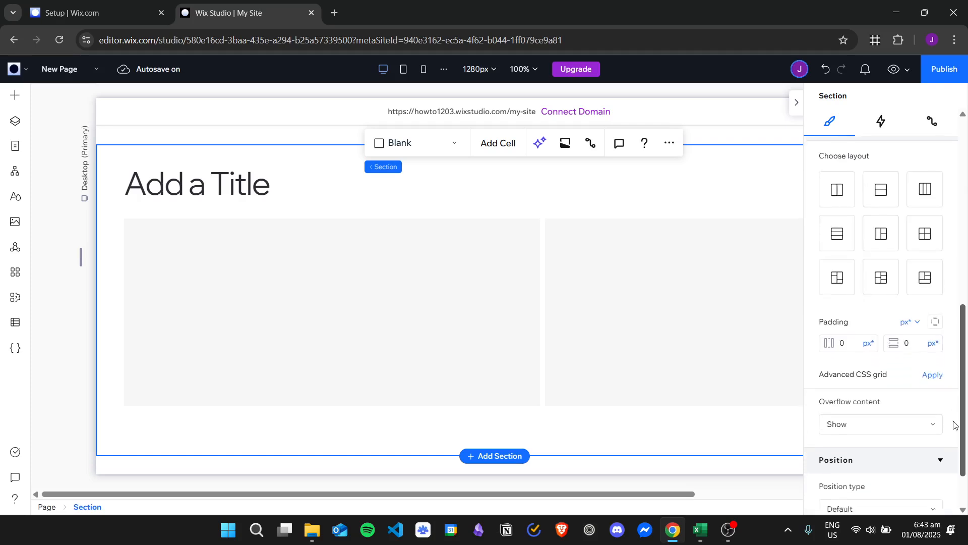
left_click(880, 424)
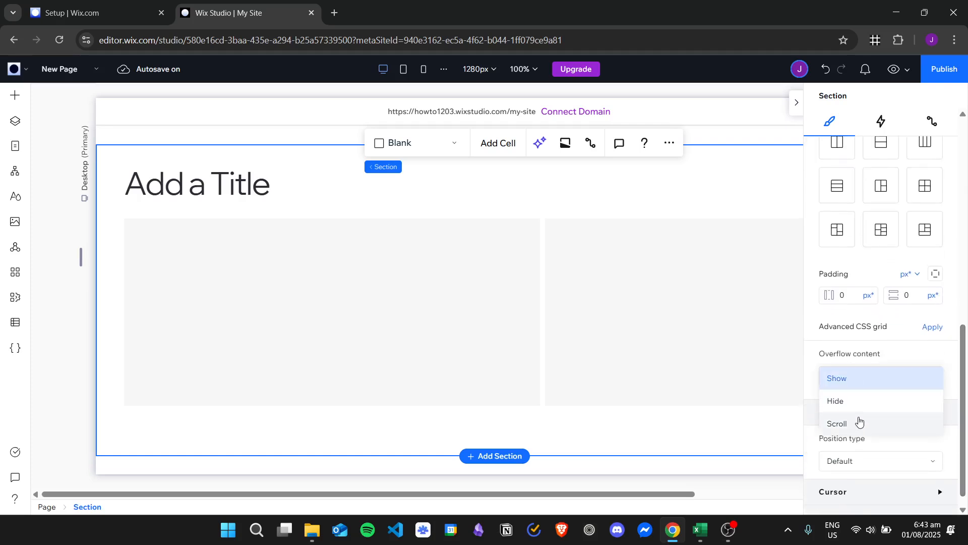
left_click(837, 423)
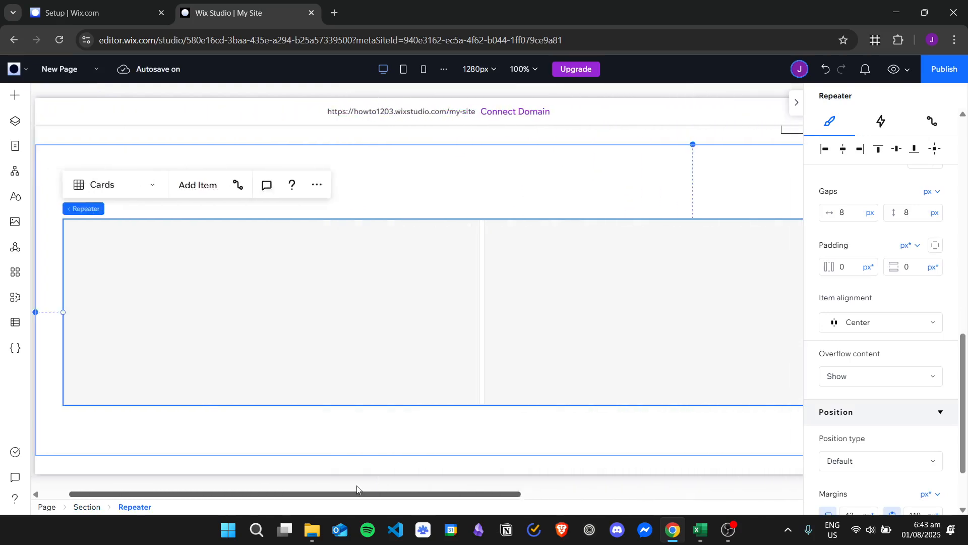
Add a placeholder image to the first repeater card via Quick Add
left_click_drag(361, 494, 643, 494)
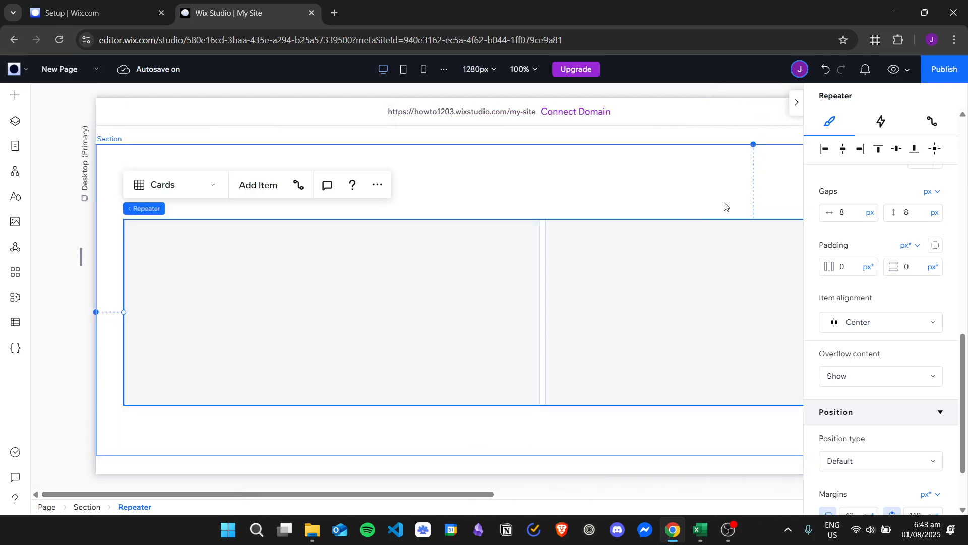
left_click(332, 312)
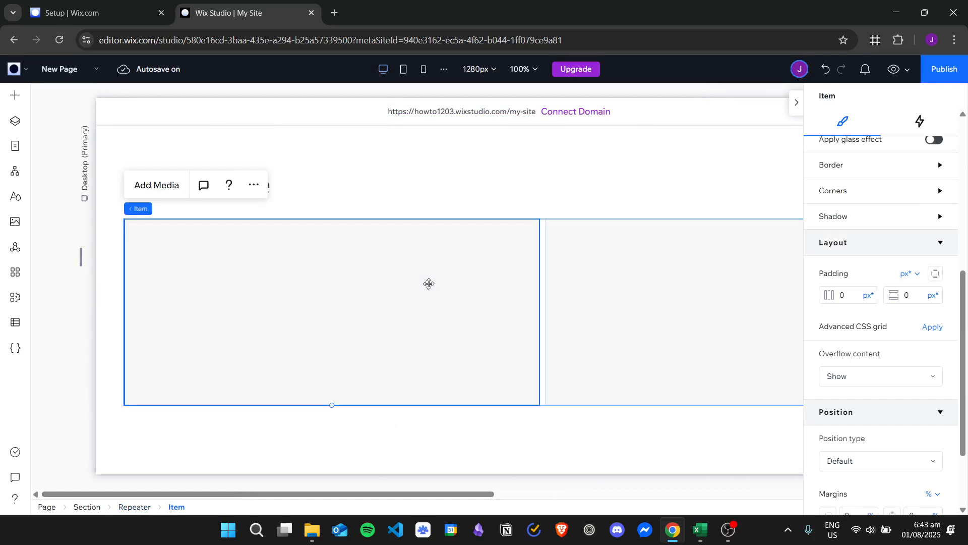
left_click(15, 95)
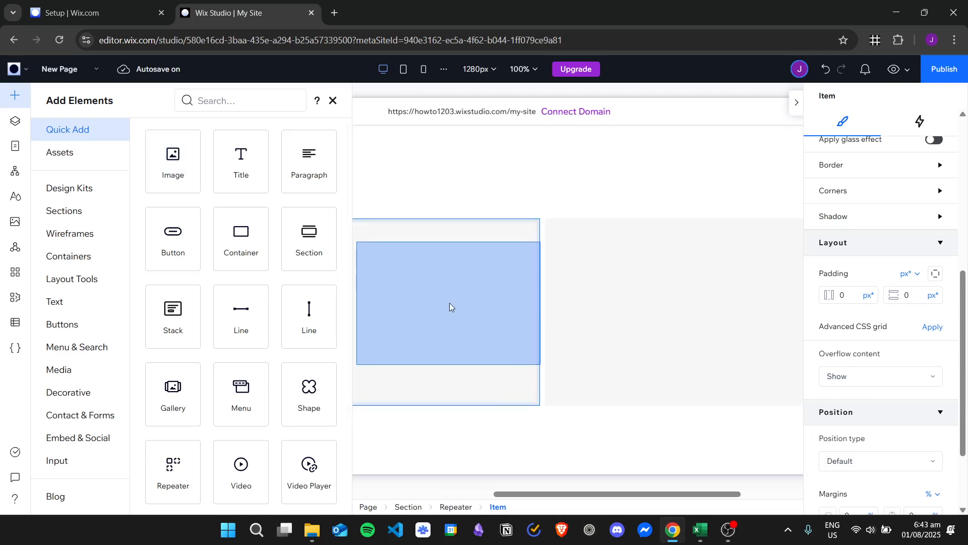
left_click(172, 160)
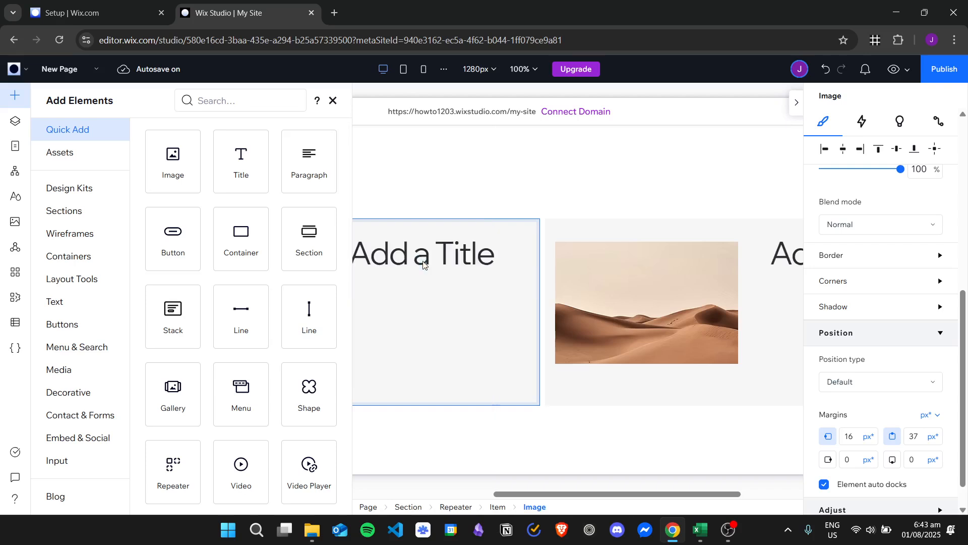
Add a title and paragraph text to the card alongside the image
left_click(423, 253)
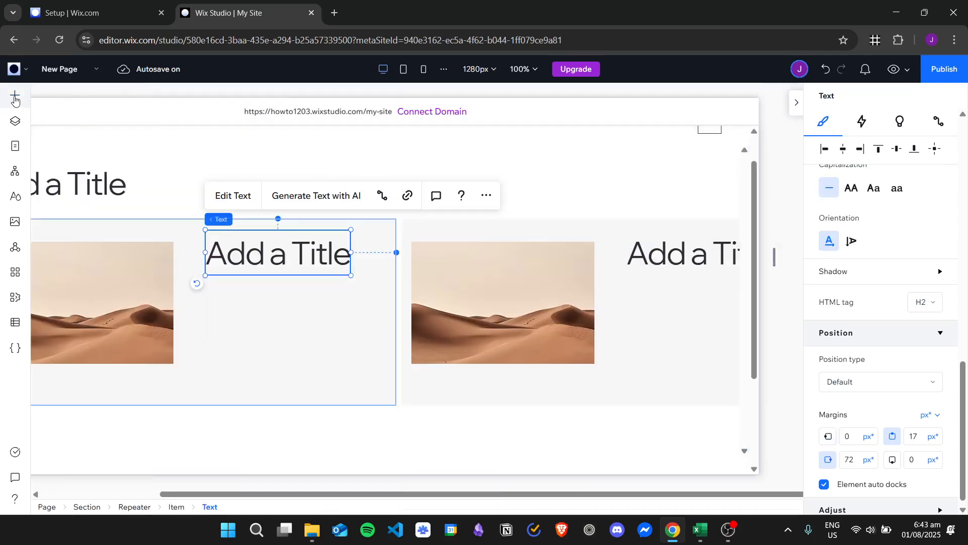
left_click(13, 95)
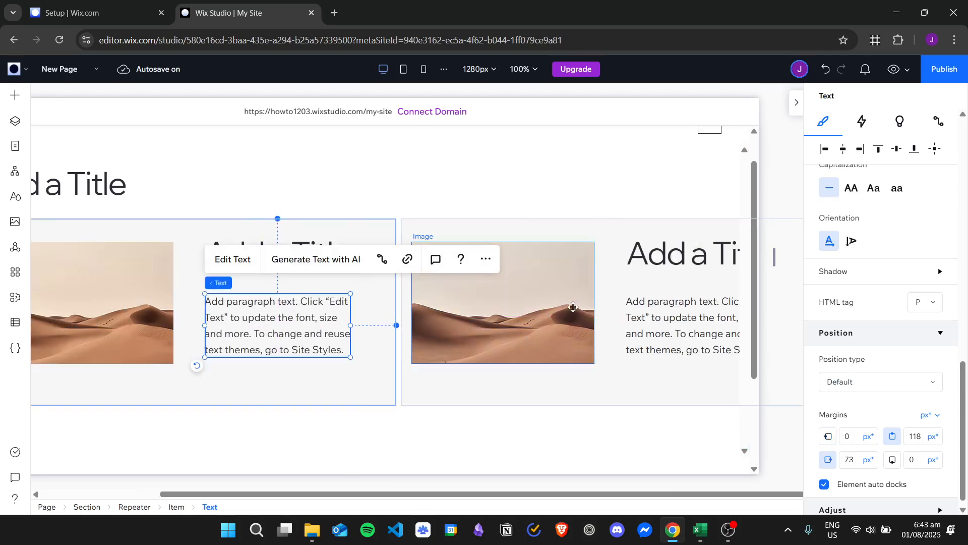
scroll("left", 3)
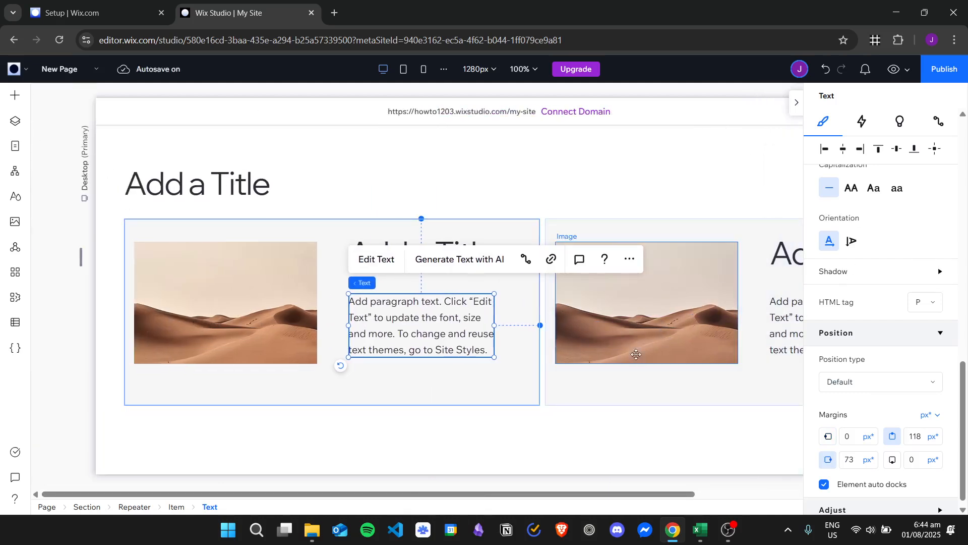
Replace the first two cards' desert photos with a desk still life and a tower among tulips
left_click(646, 303)
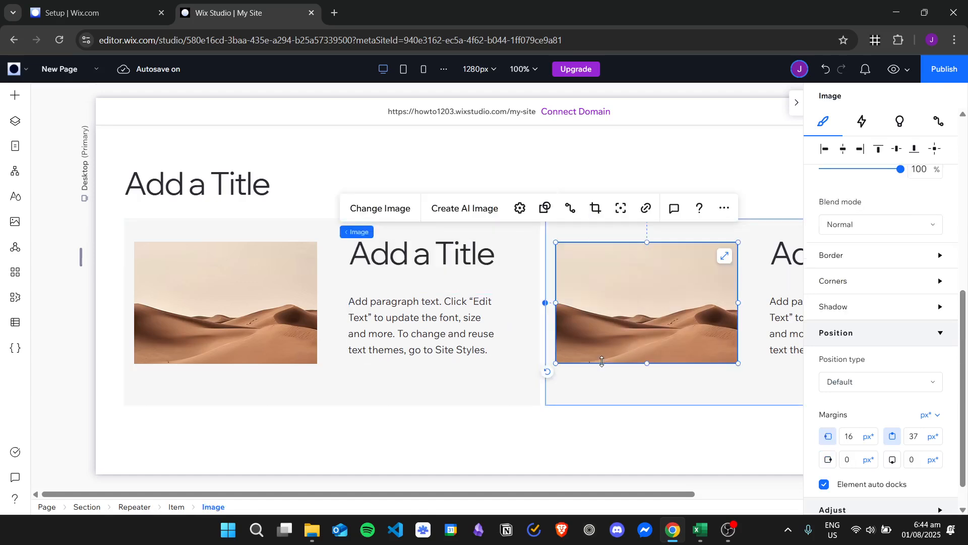
left_click(225, 303)
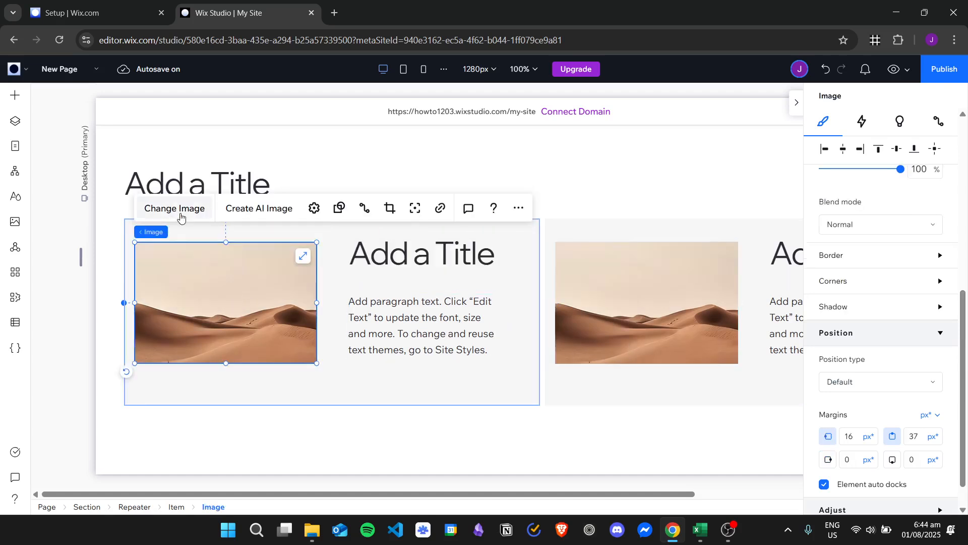
left_click(174, 208)
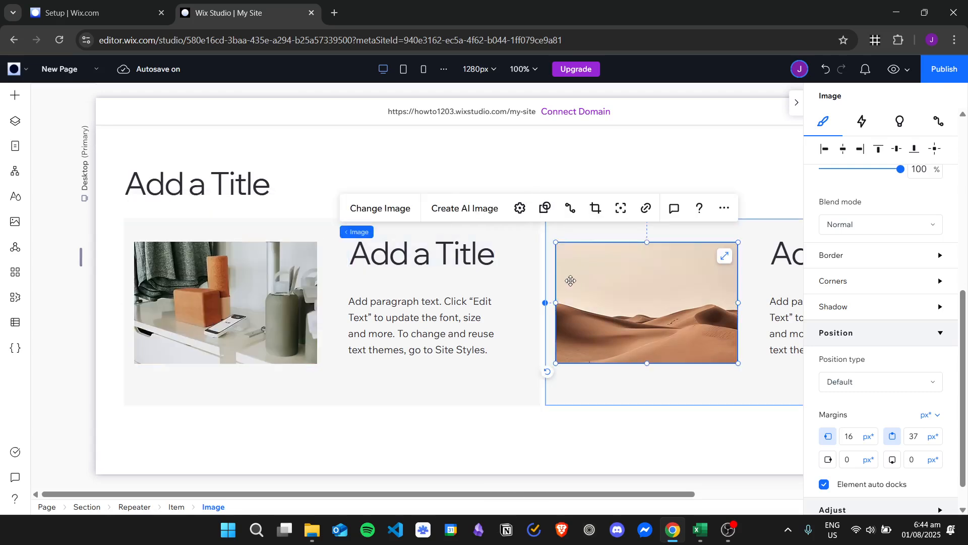
left_click(380, 208)
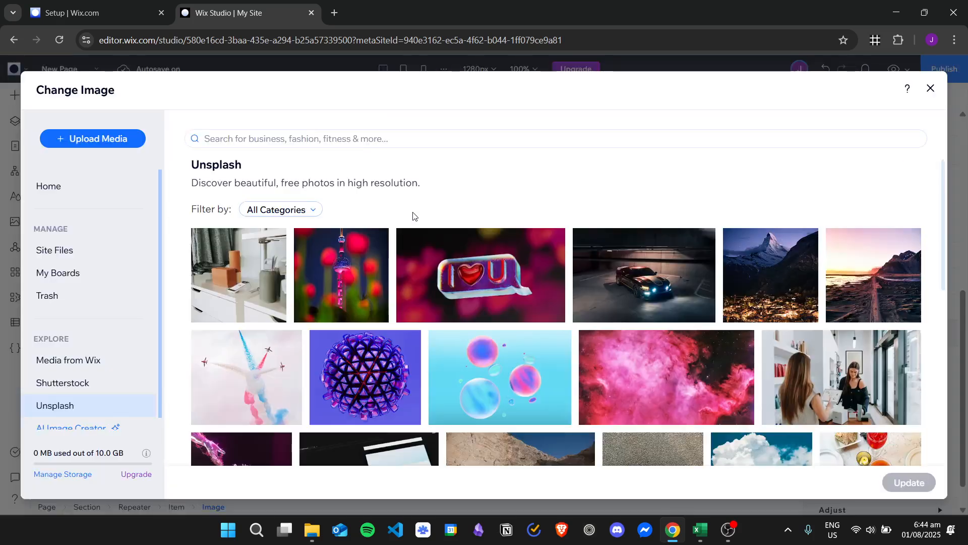
left_click(930, 89)
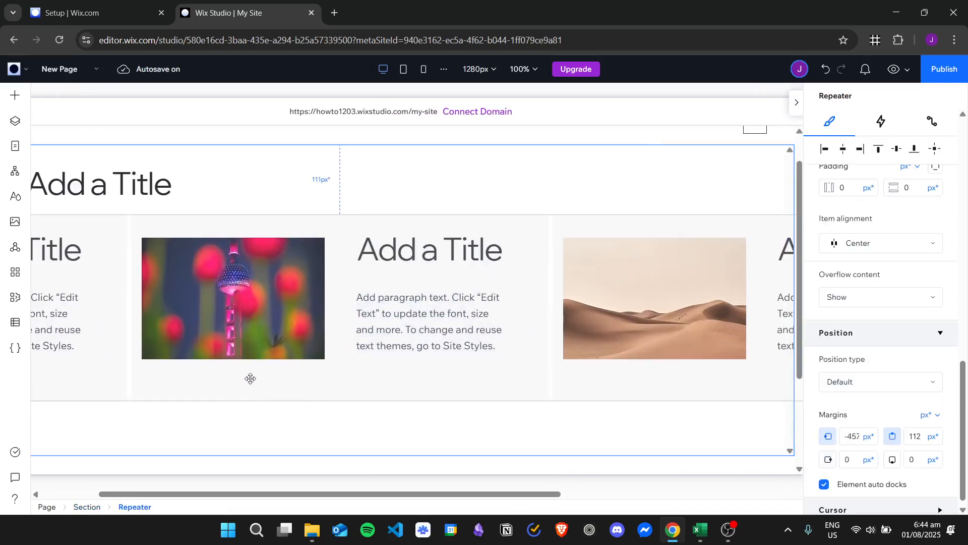
Start replacing the third card's image from the photo library
left_click(654, 296)
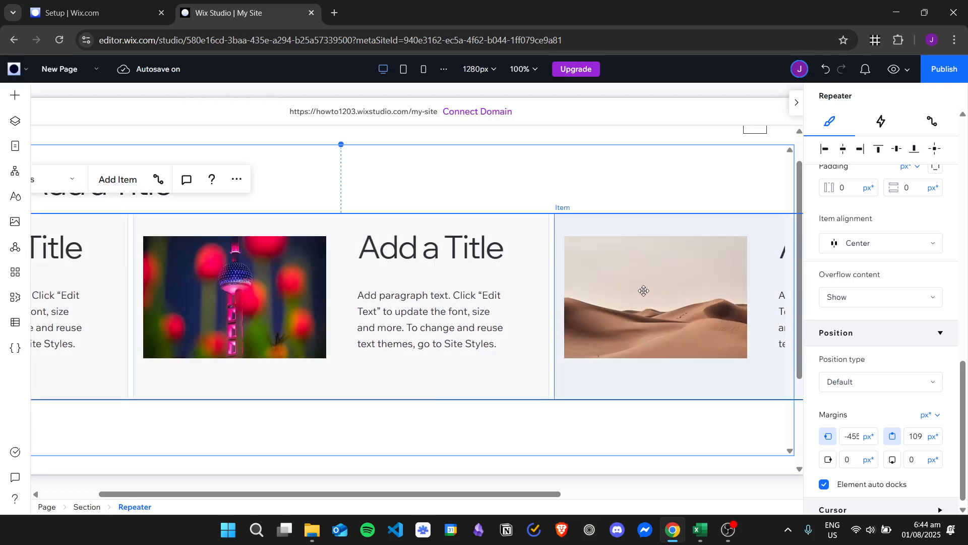
left_click(654, 296)
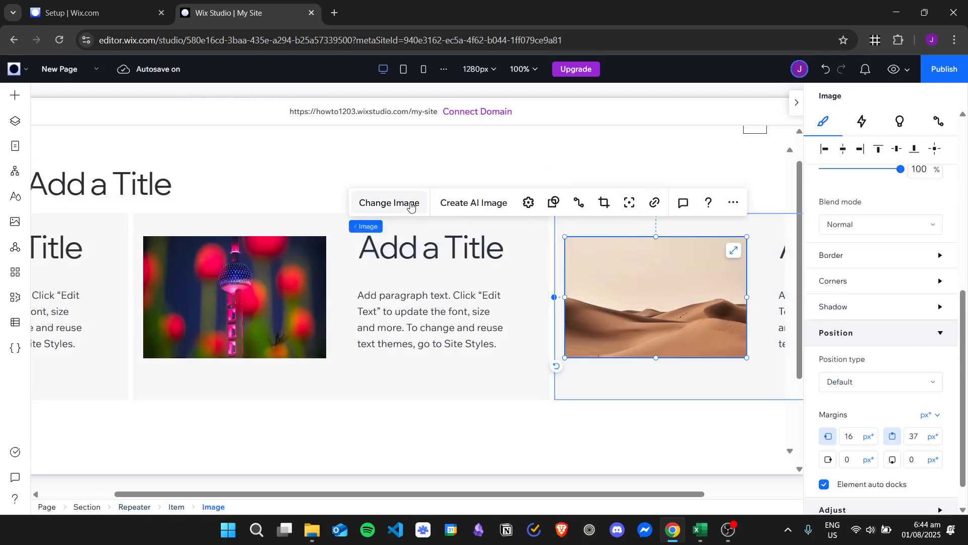
left_click(389, 203)
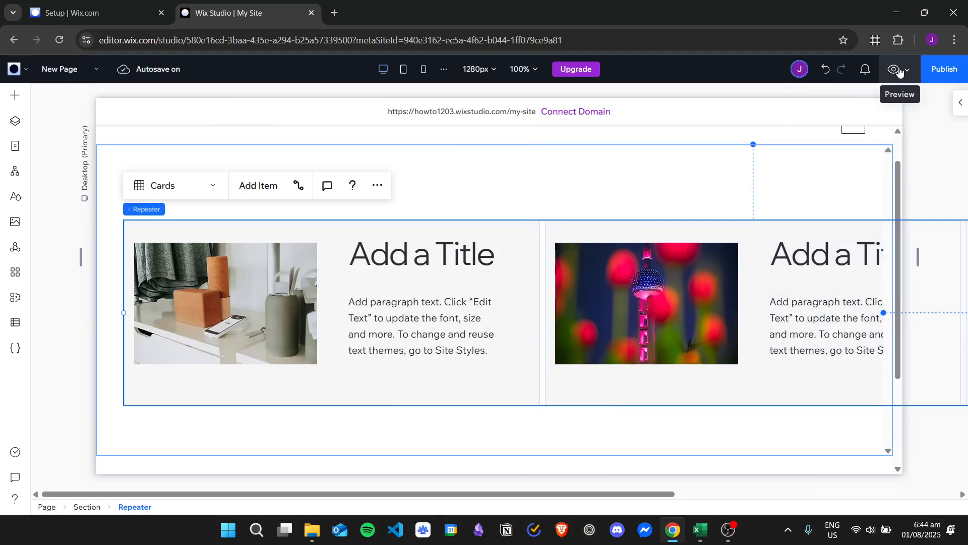
Preview the page and scroll through the title, card row and footer
left_click(894, 70)
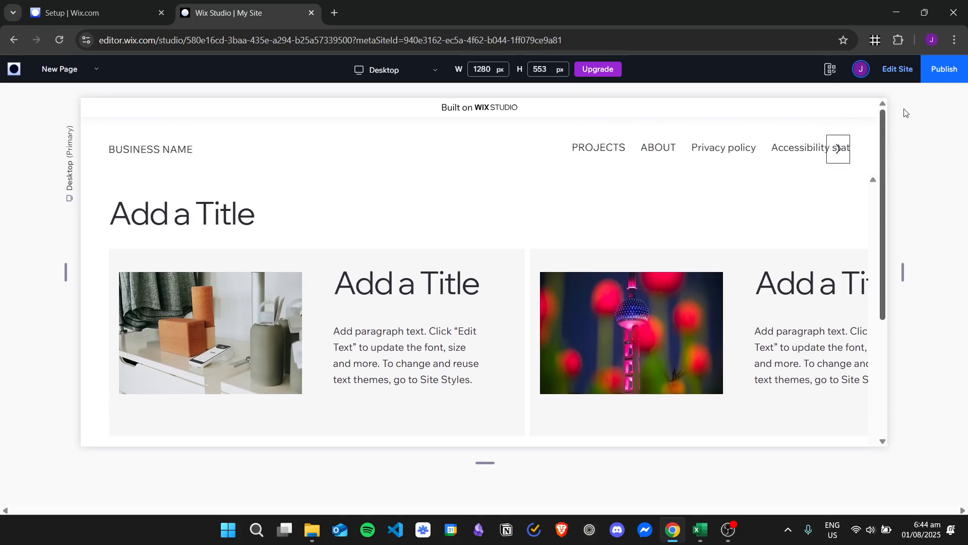
scroll("down", 3)
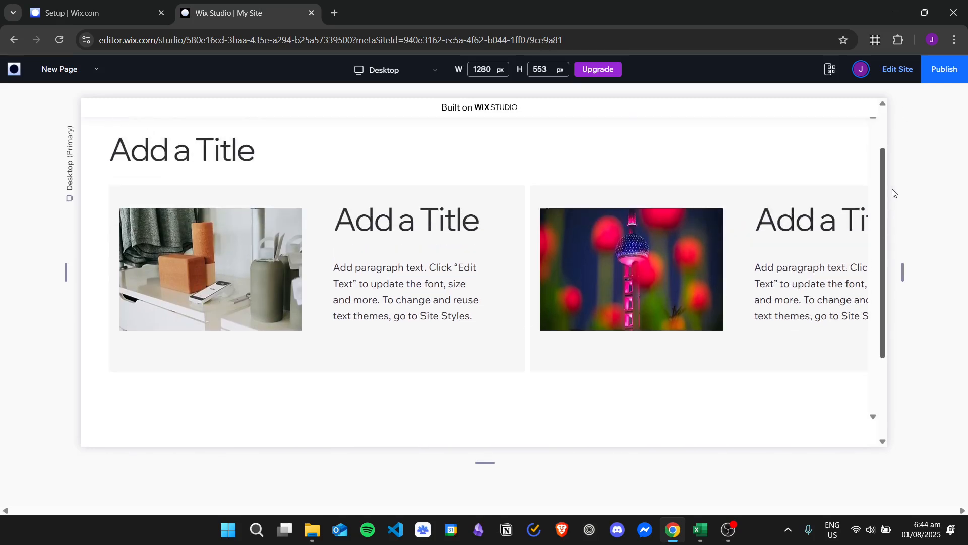
scroll("down", 3)
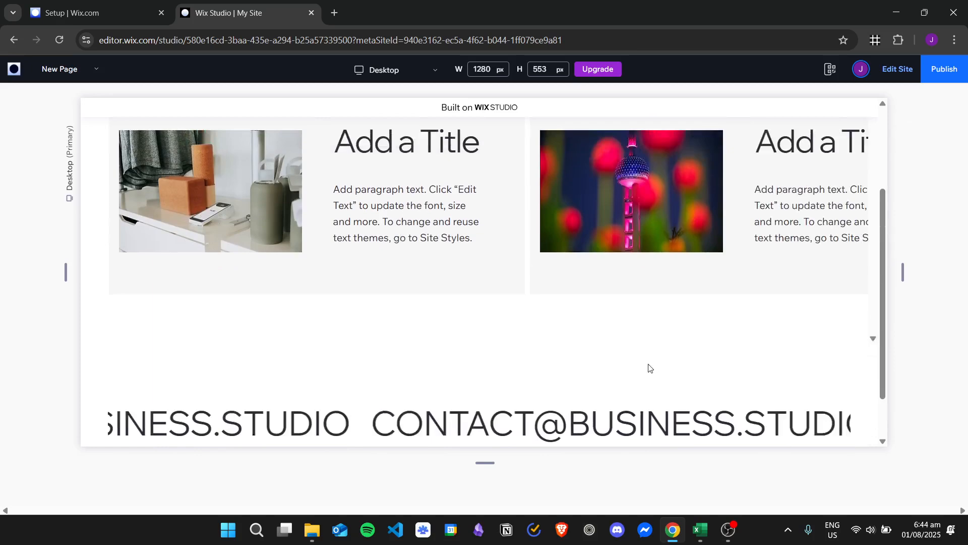
scroll("down", 3)
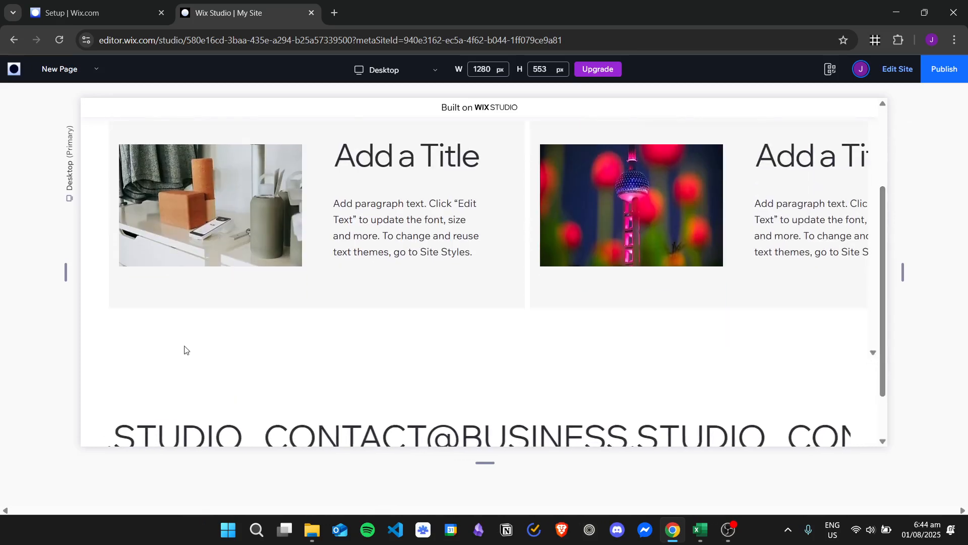
scroll("down", 3)
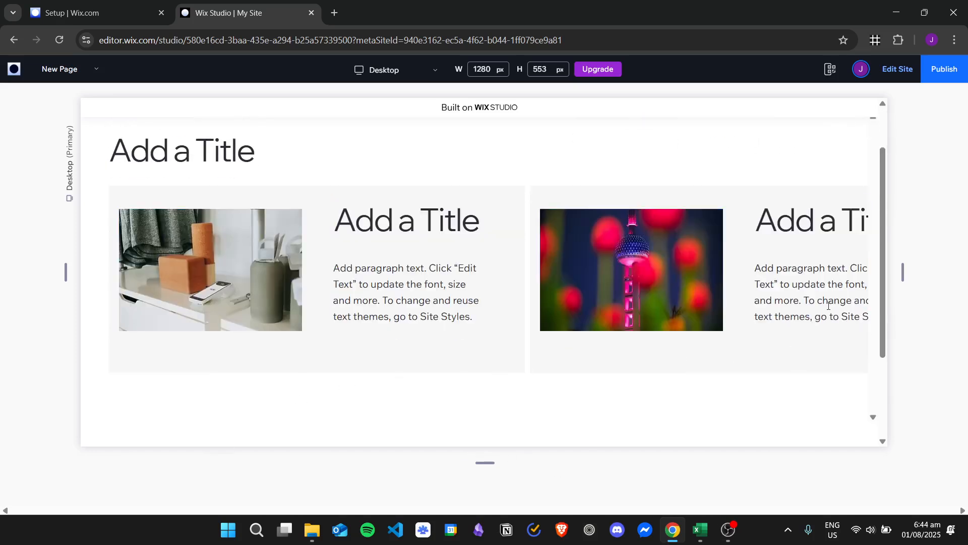
mouse_move(897, 70)
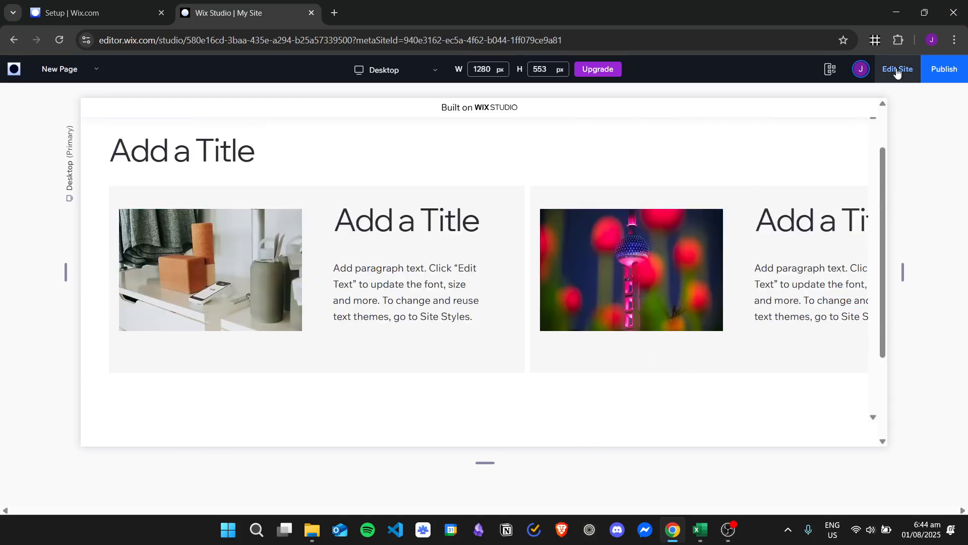
Back in the editor, set the section's scroll direction to Horizontal, then preview again
left_click(897, 70)
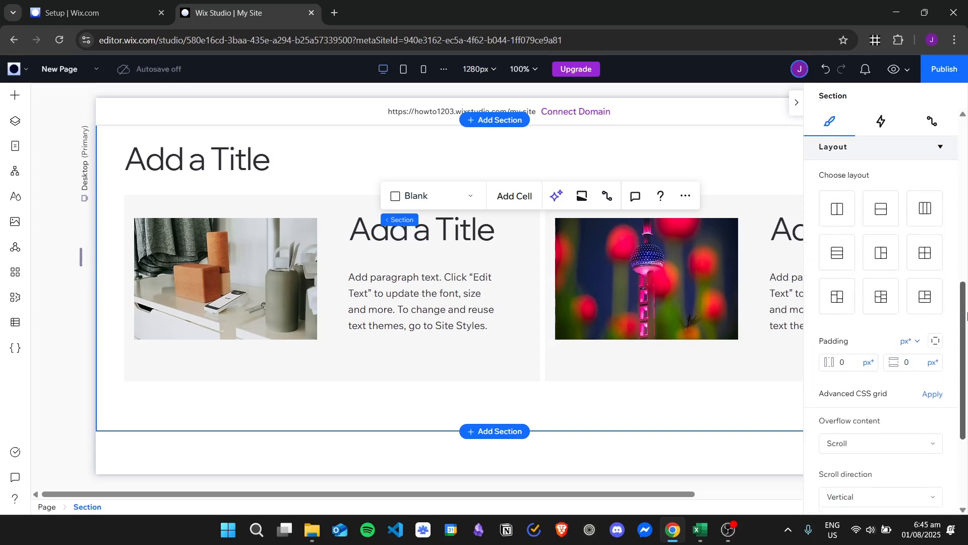
scroll("down", 3)
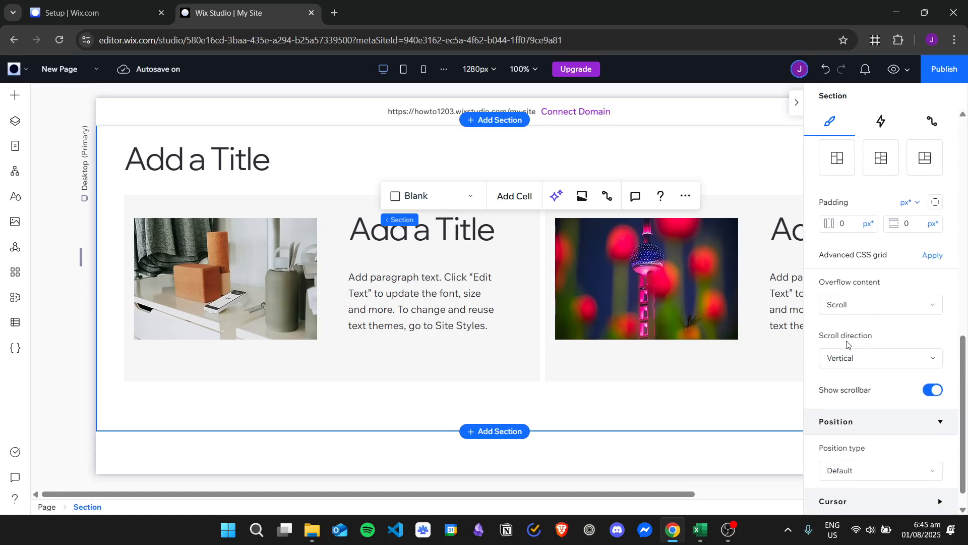
left_click(878, 358)
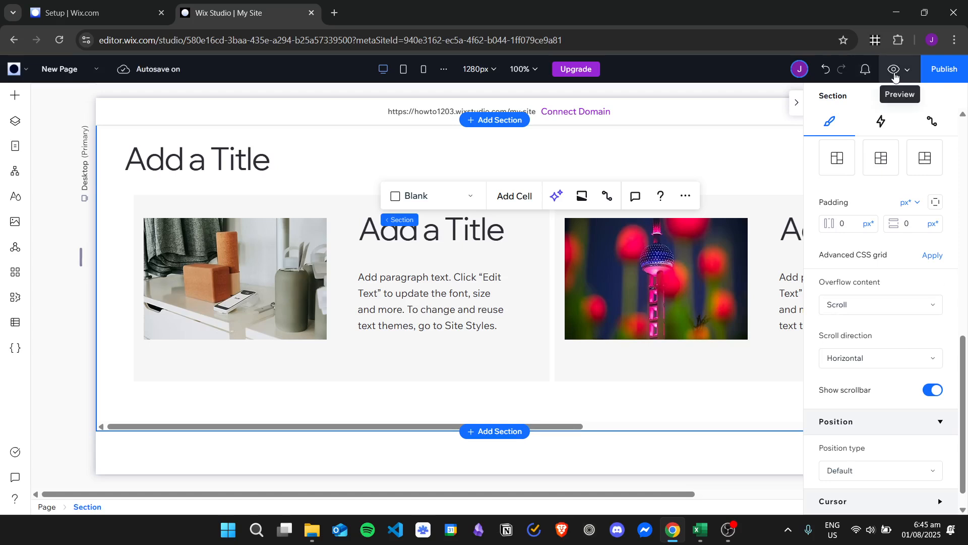
left_click(893, 68)
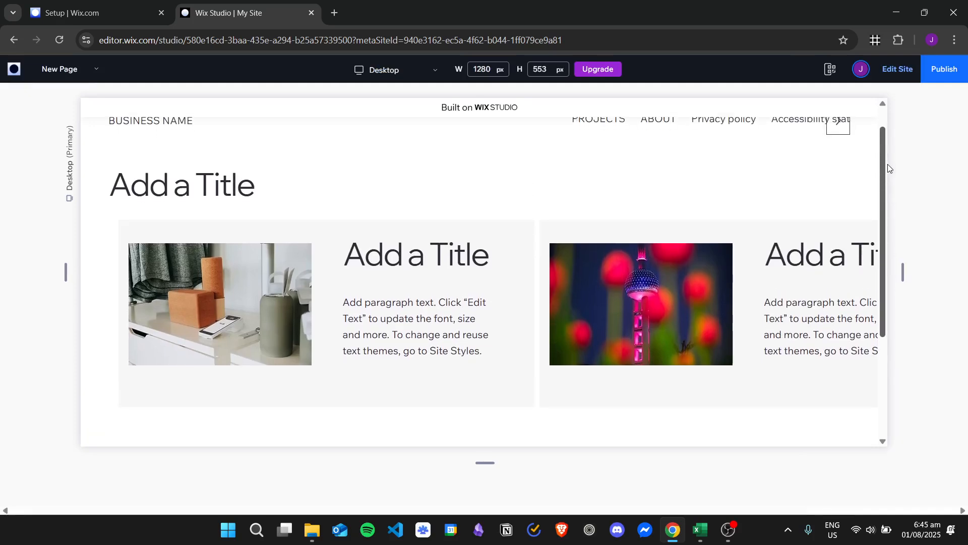